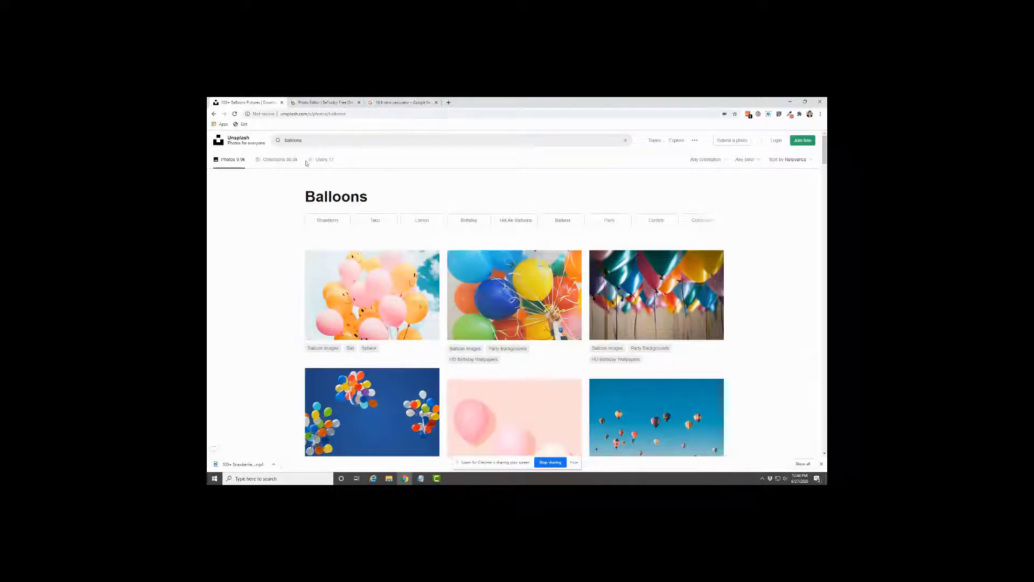
Find the blue marbled balloons photo by the white brick wall in the results and open it
scroll("down", 3)
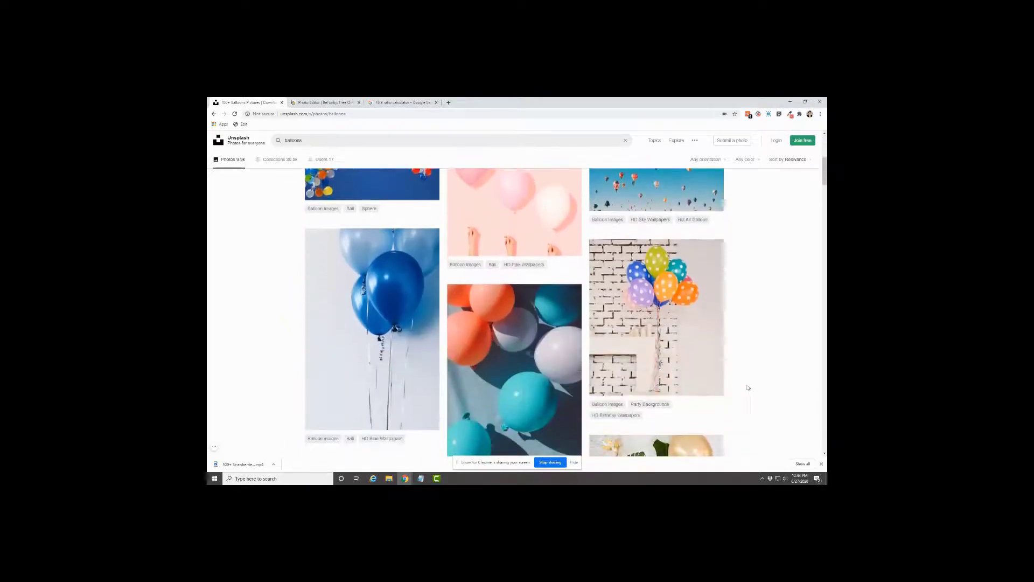
scroll("down", 3)
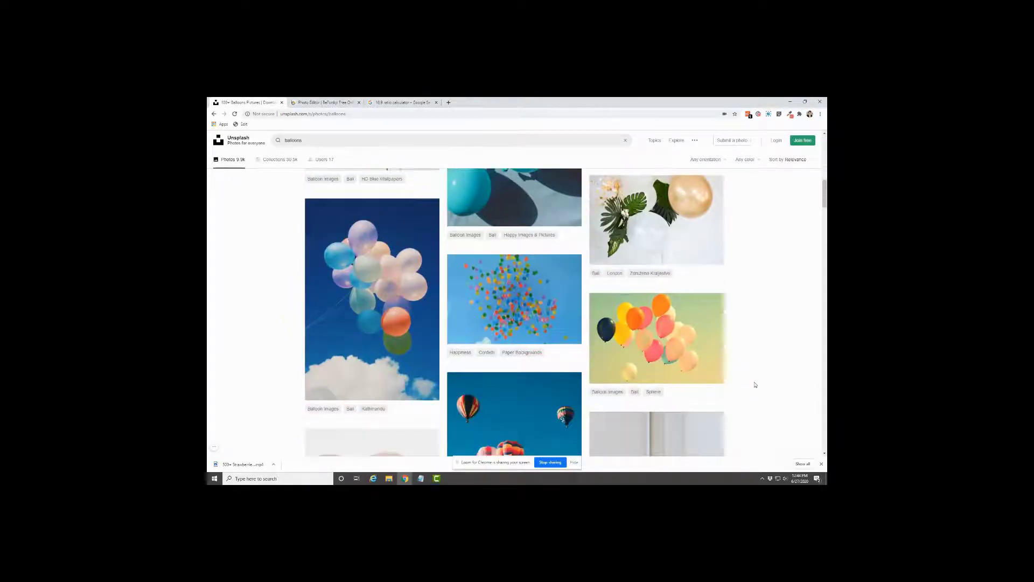
scroll("down", 3)
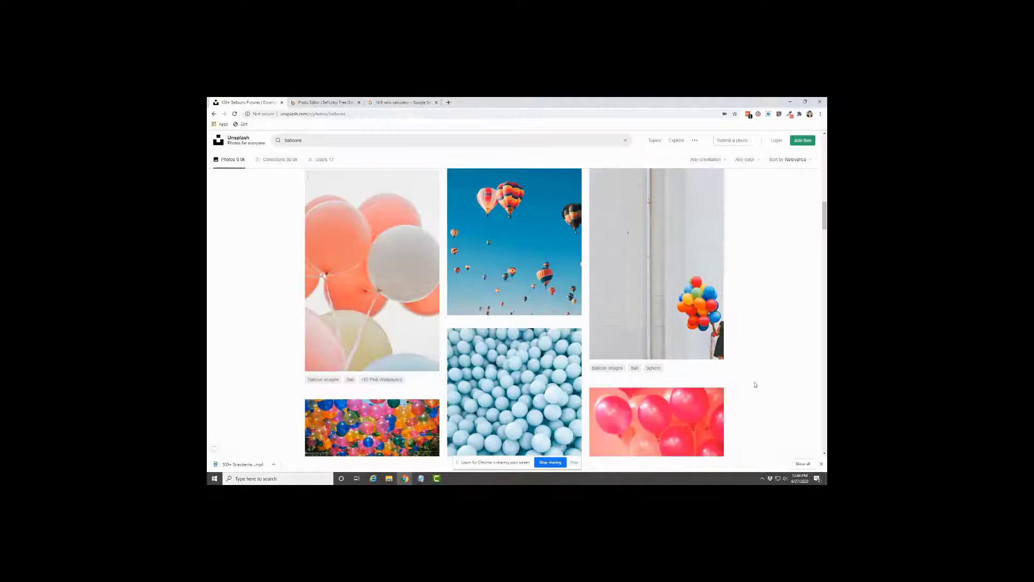
scroll("down", 3)
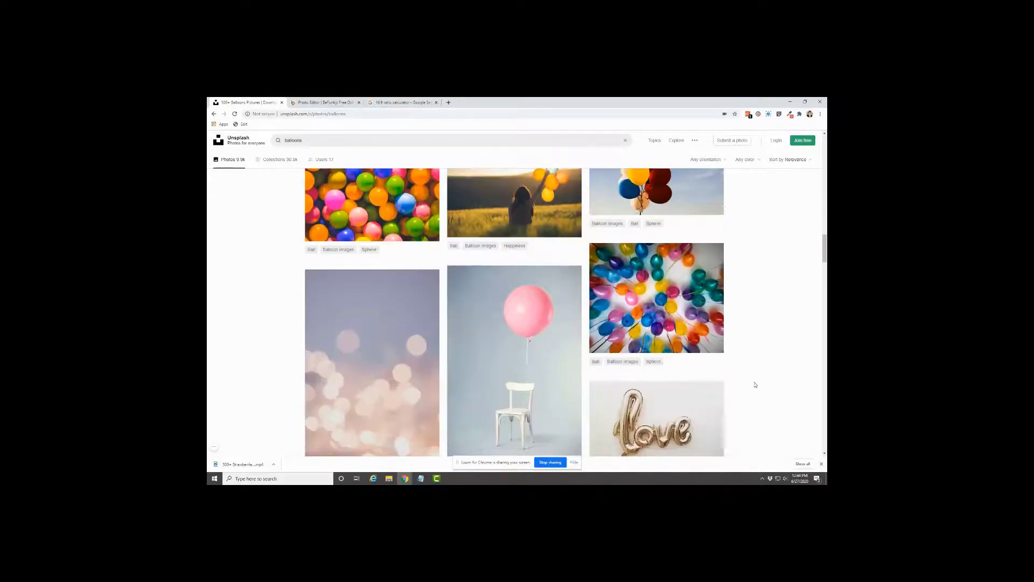
scroll("down", 3)
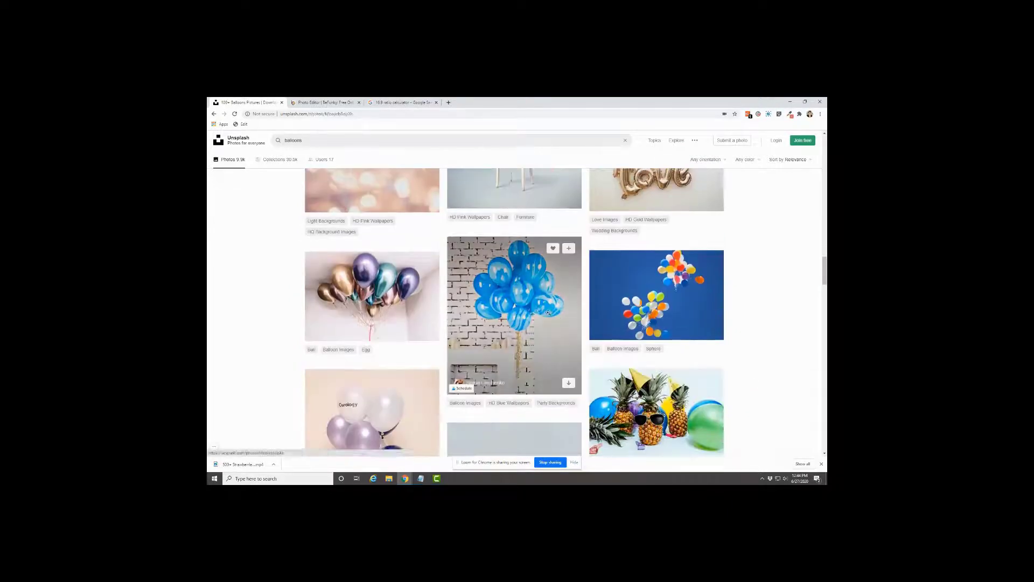
left_click(515, 312)
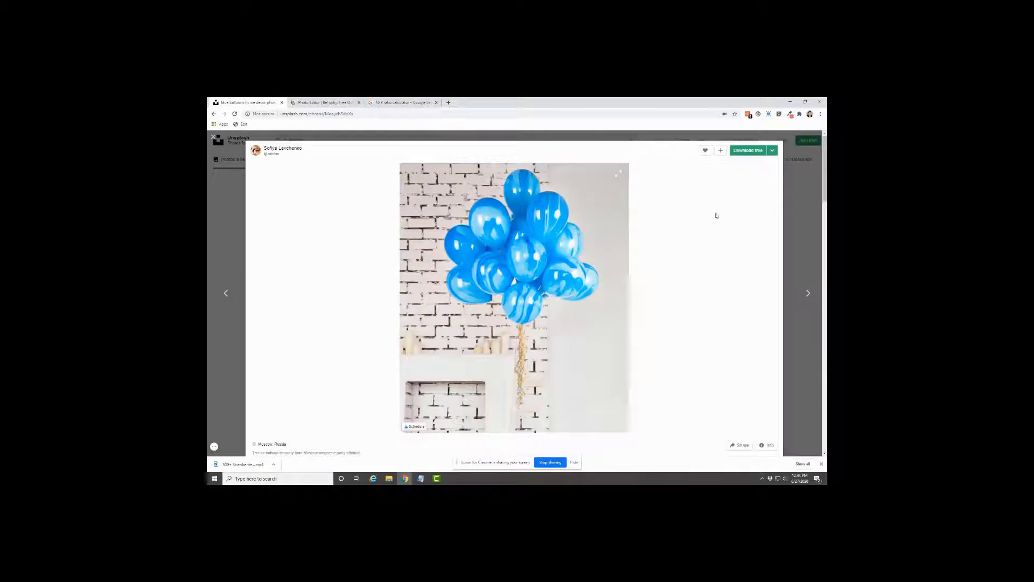
Download the blue balloons photo free and return to the balloons search results
left_click(748, 150)
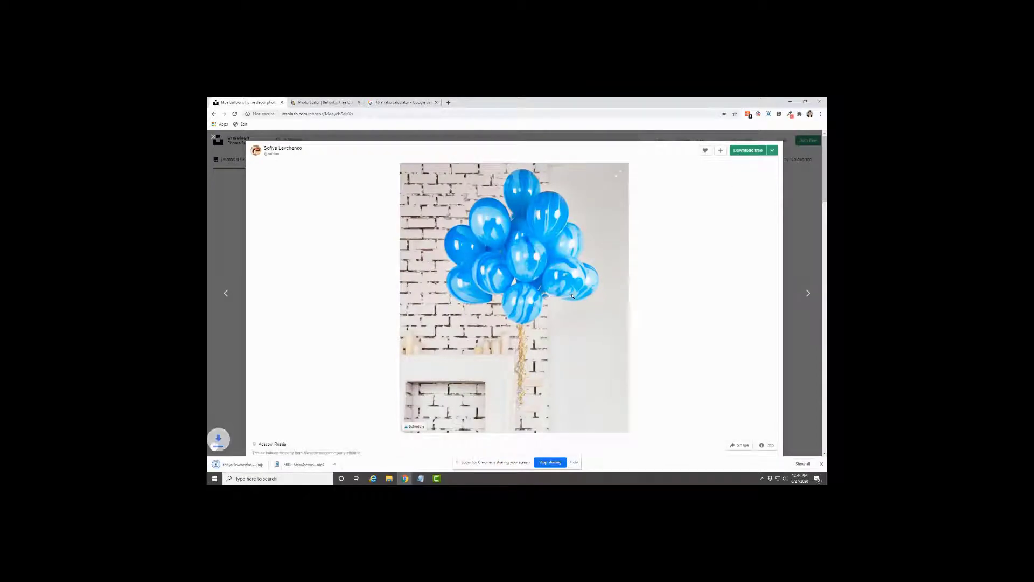
left_click(748, 149)
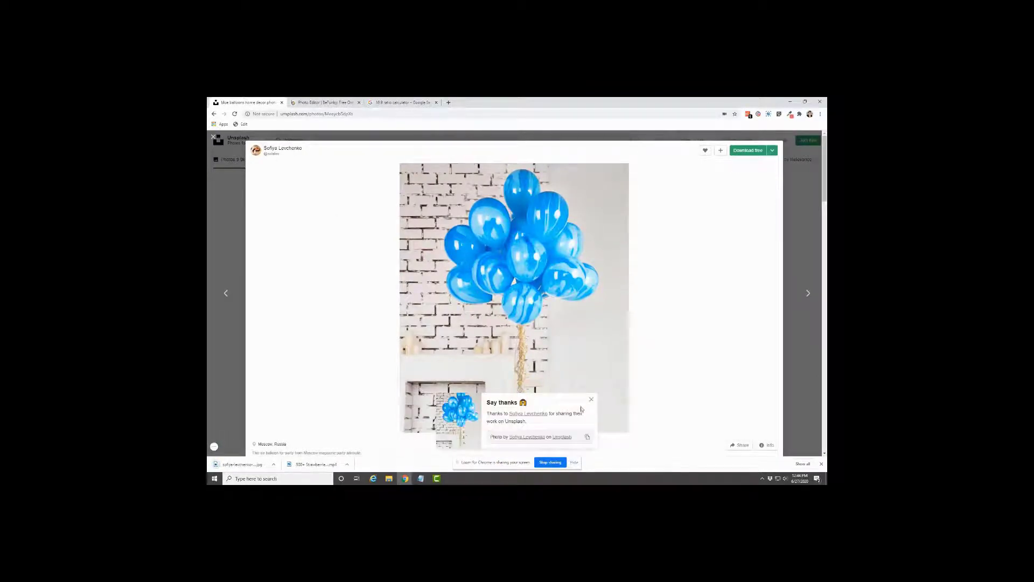
left_click(590, 399)
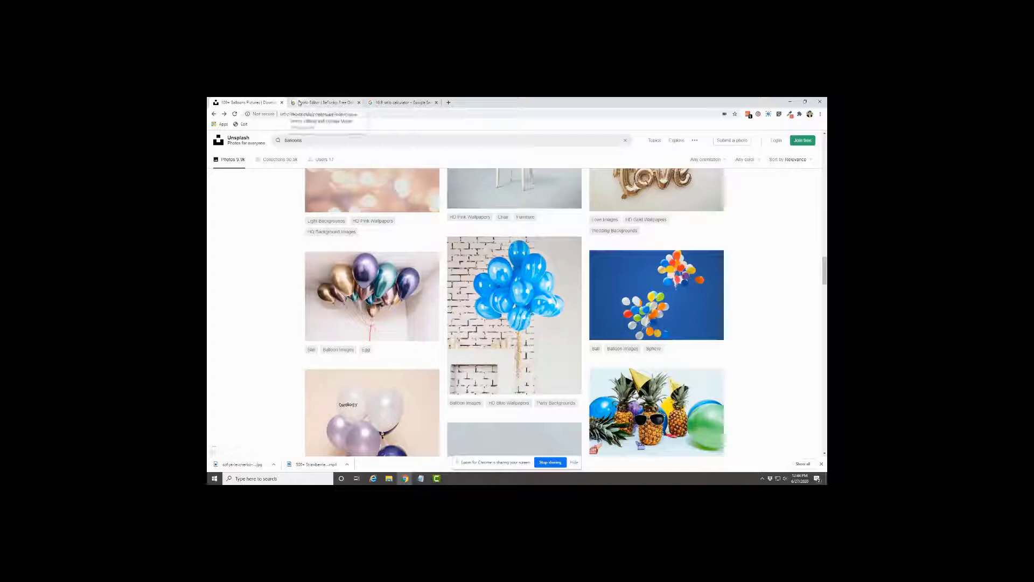
Launch BeFunky's editor and load the downloaded blue balloons photo from the computer
left_click(324, 103)
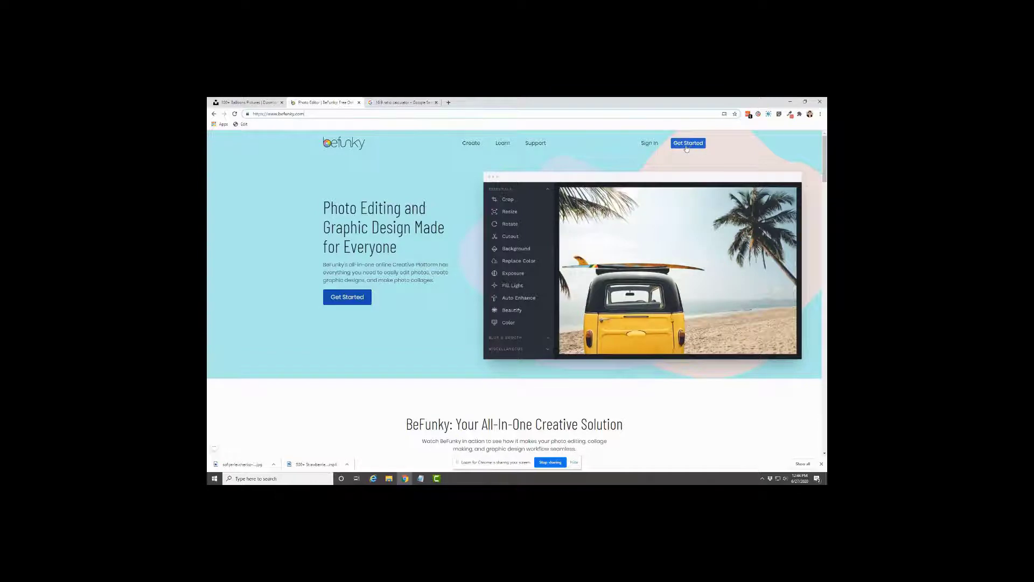
left_click(687, 142)
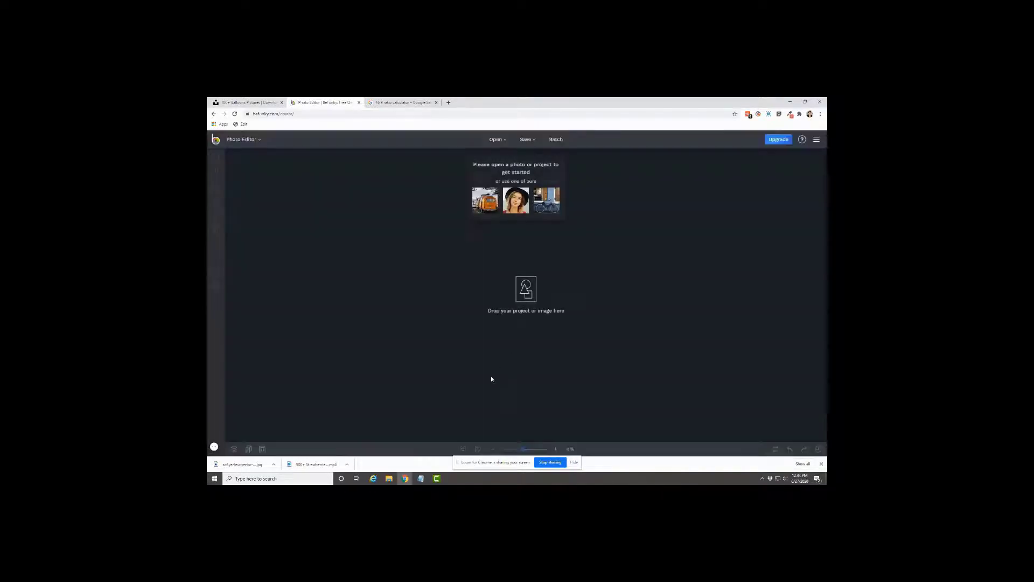
left_click(497, 139)
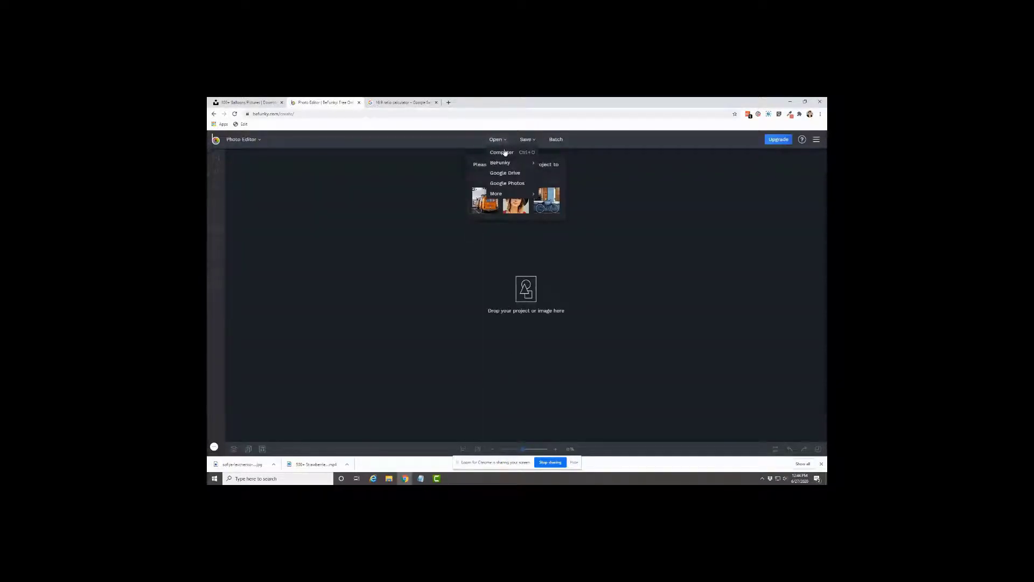
left_click(502, 151)
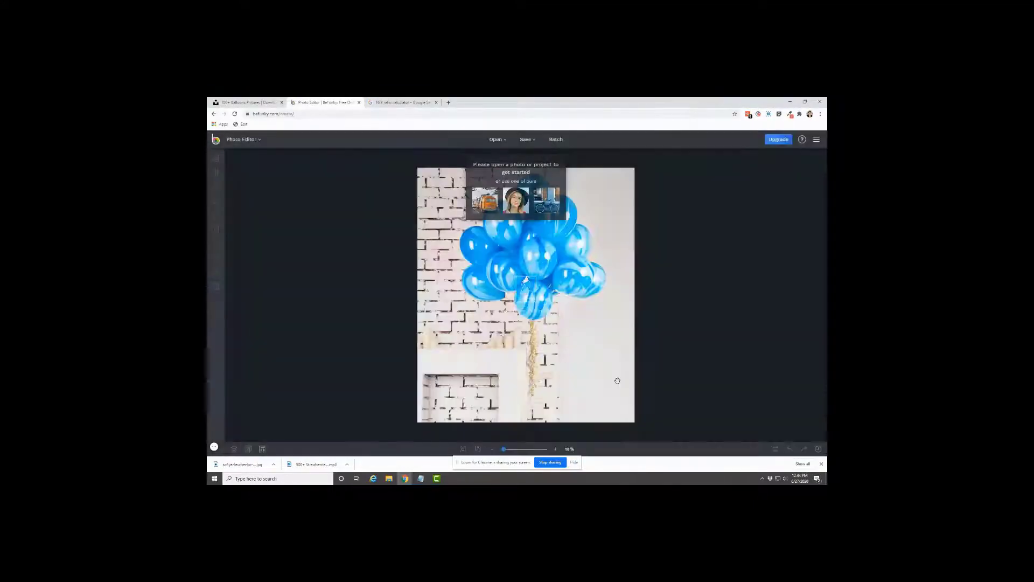
left_click(515, 201)
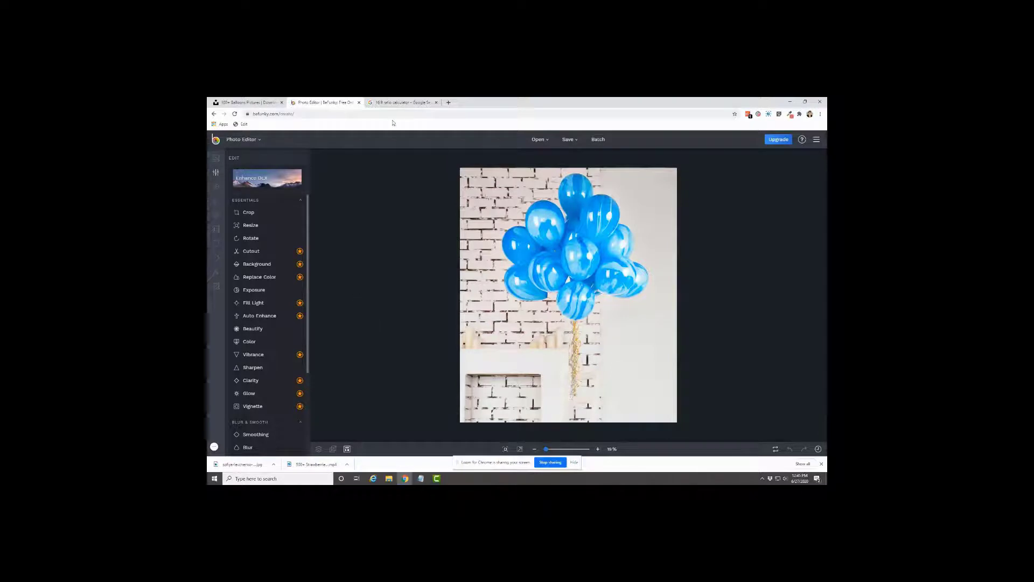
Enter width 1000 in the 16:9 Aspect Ratio Calculator to get final dimensions 1000 × 563
left_click(402, 101)
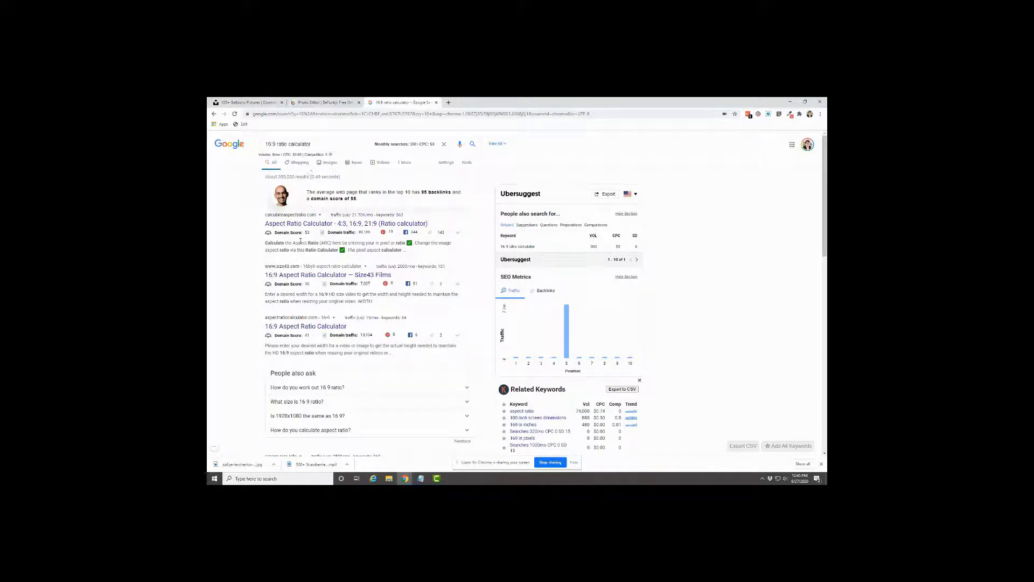
left_click(305, 325)
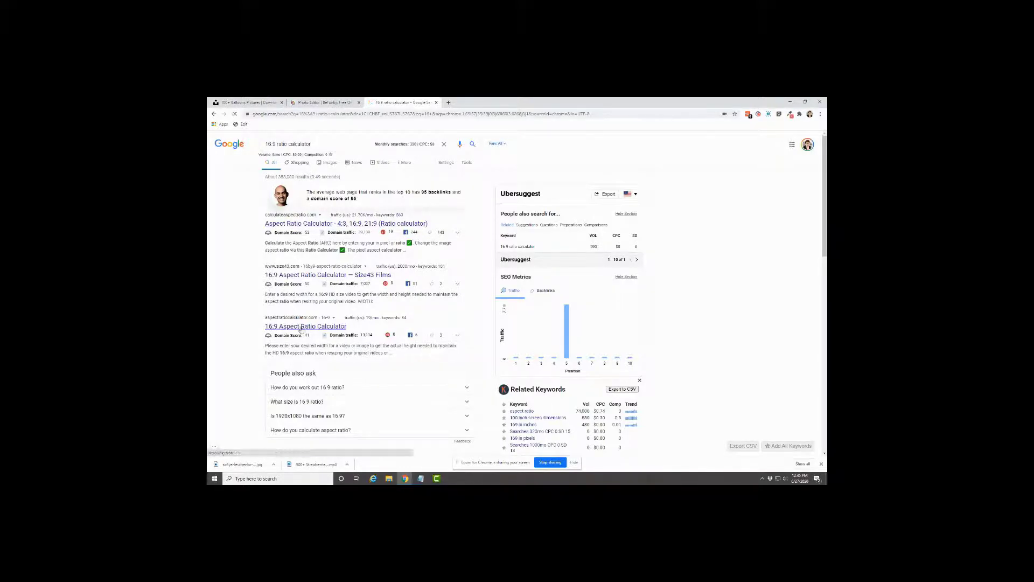
left_click(306, 325)
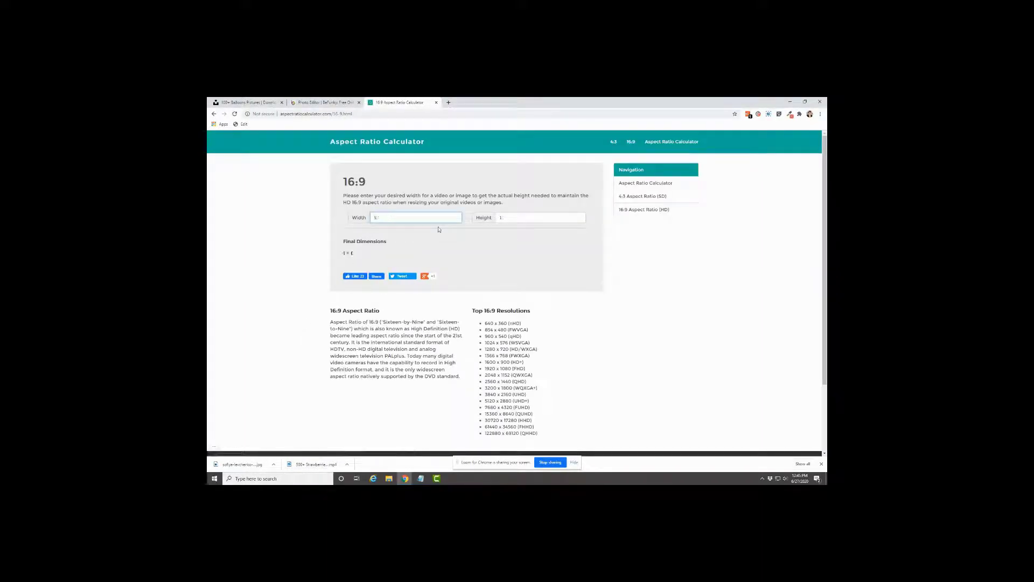
type("1000")
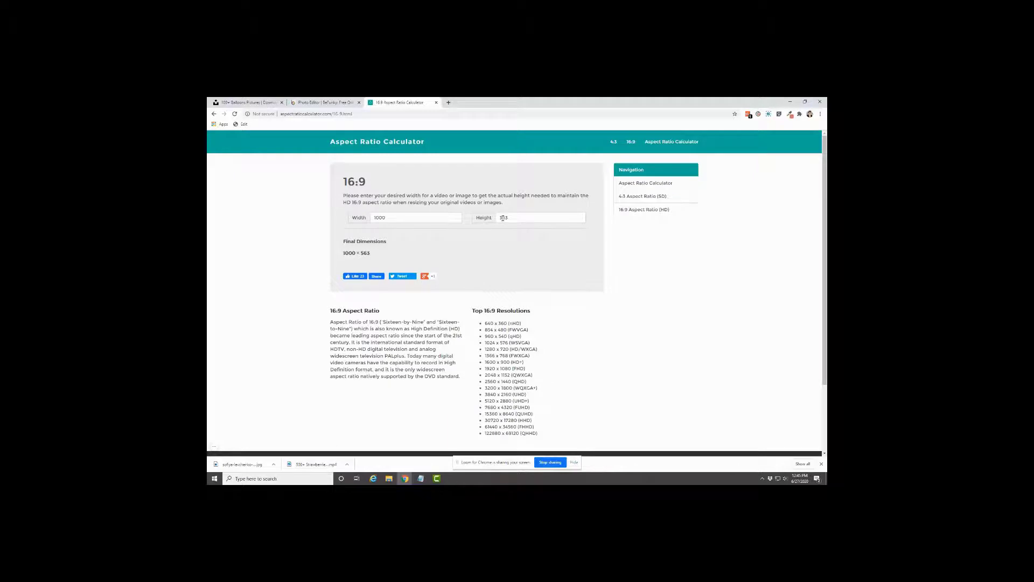
left_click(541, 218)
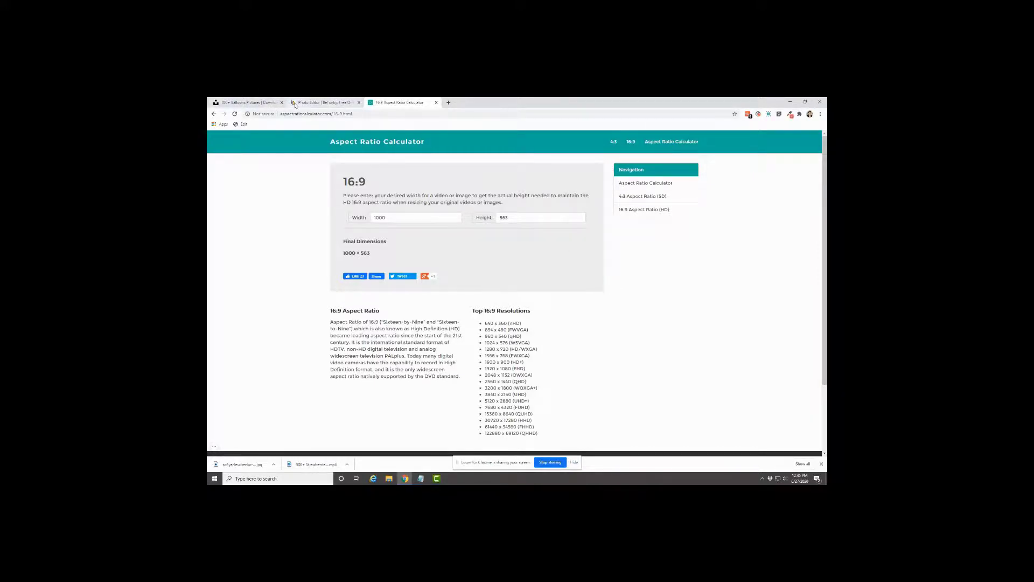
Resize the balloons photo to 1000 px wide with Lock Aspect Ratio kept on
left_click(323, 102)
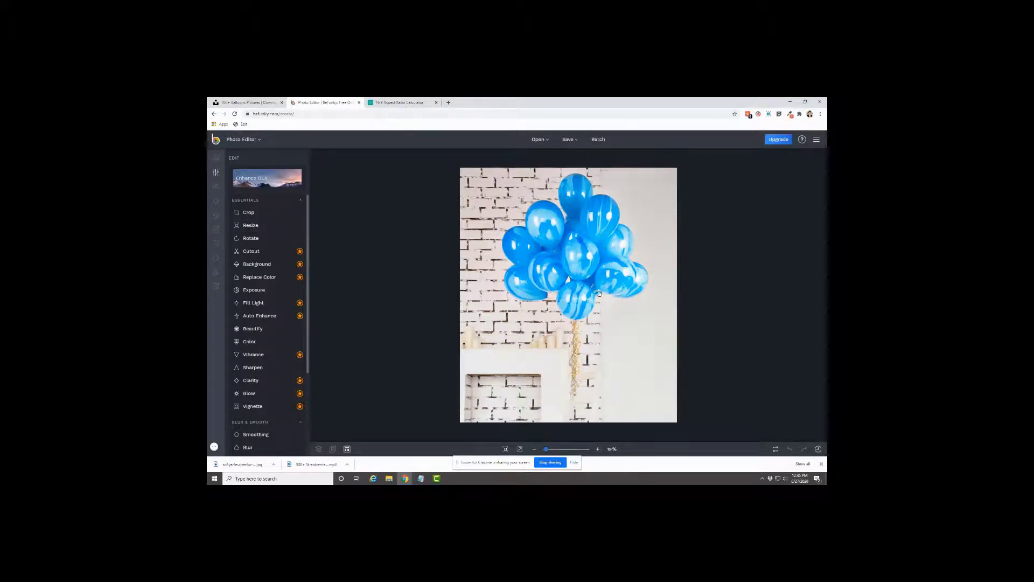
mouse_move(250, 226)
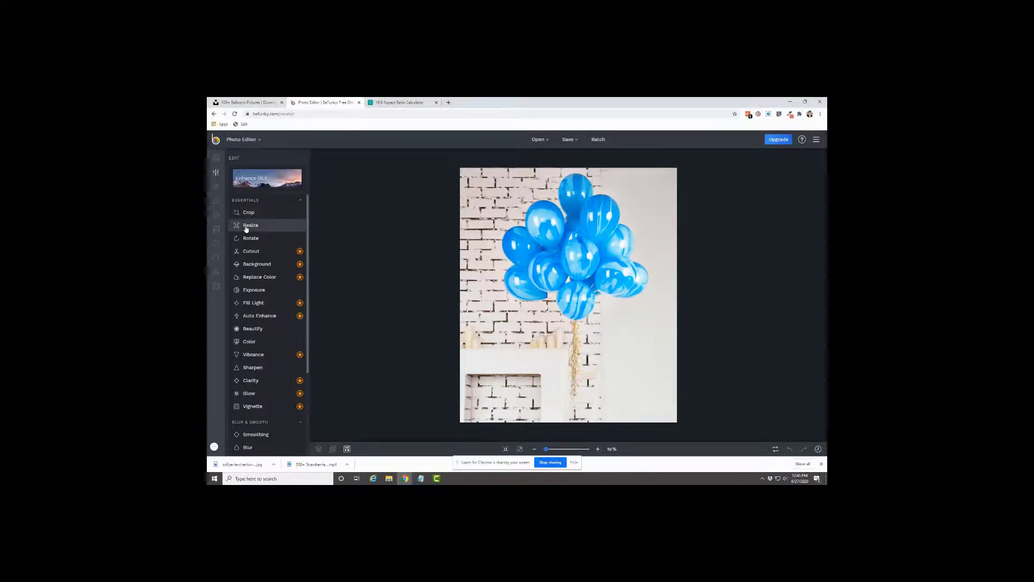
left_click(250, 224)
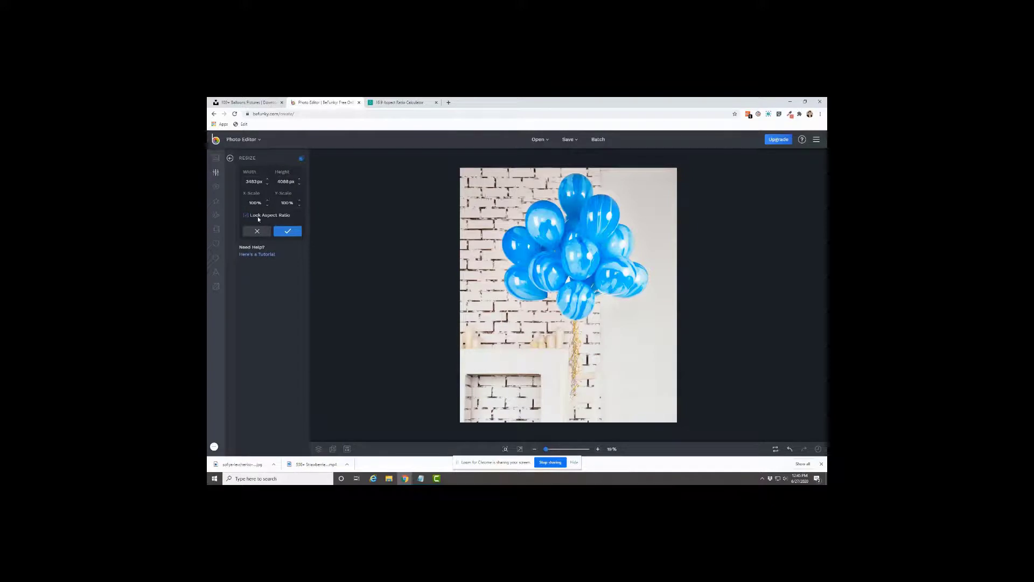
left_click(246, 214)
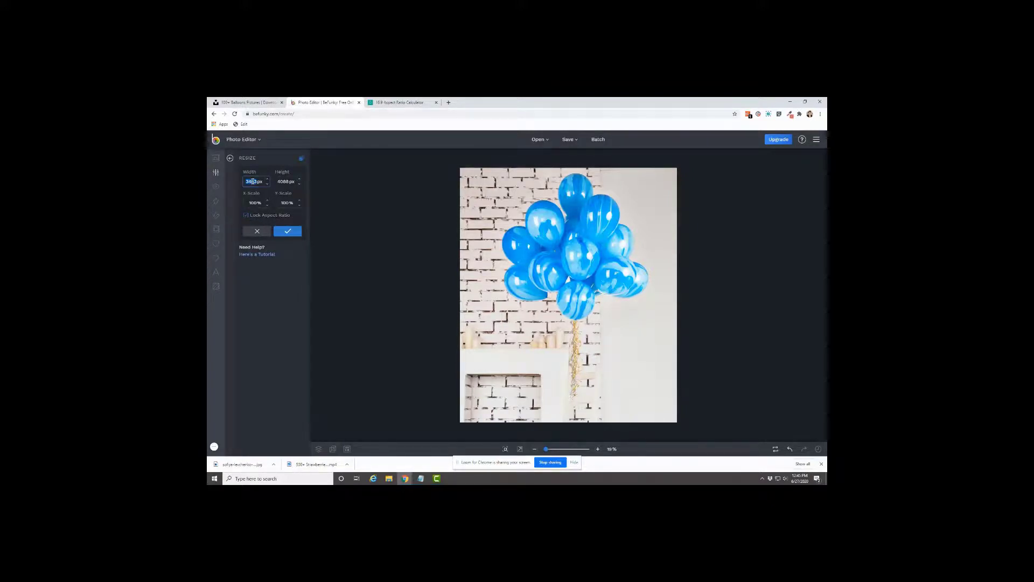
type("1000 px")
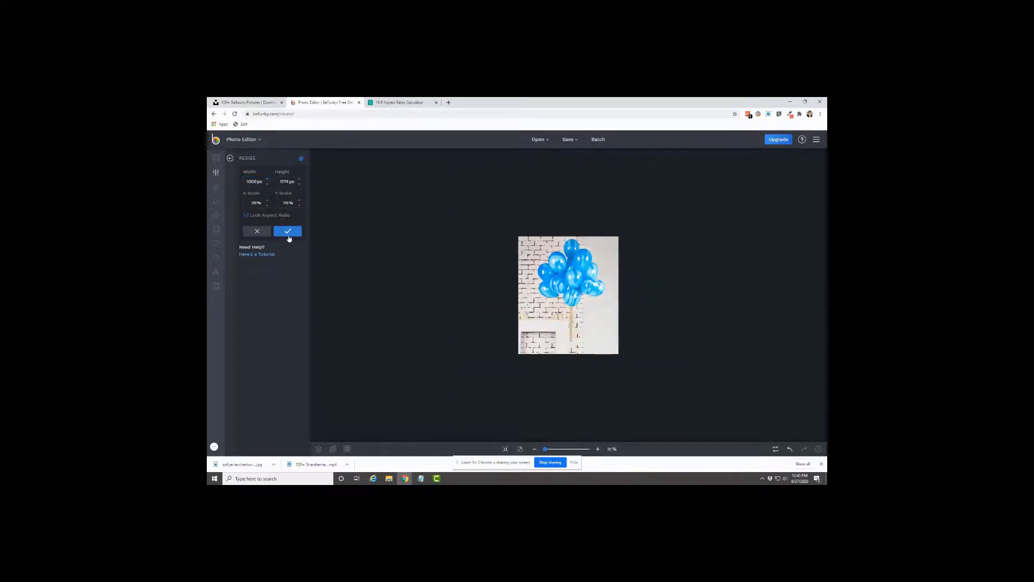
left_click(287, 230)
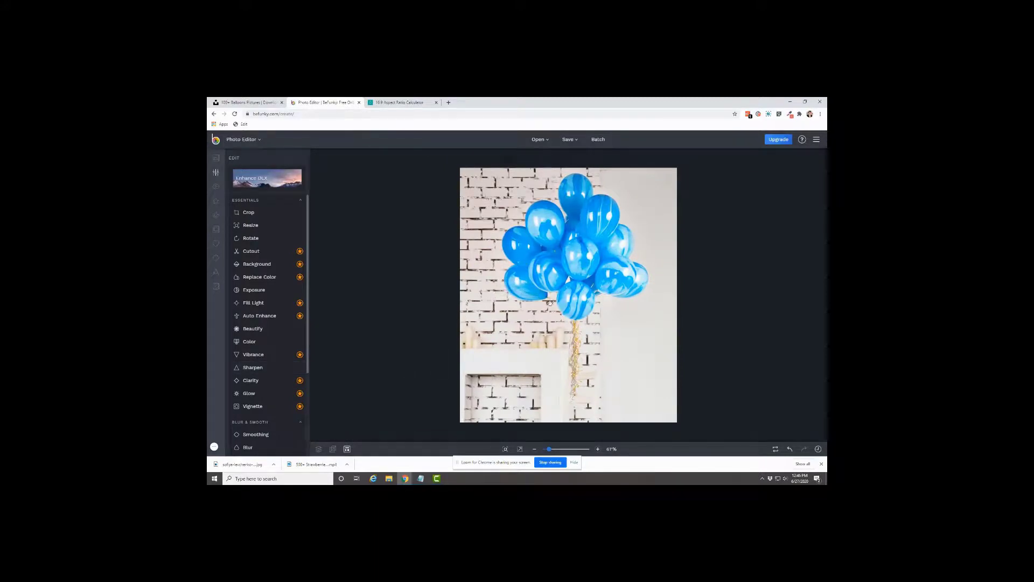
mouse_move(640, 313)
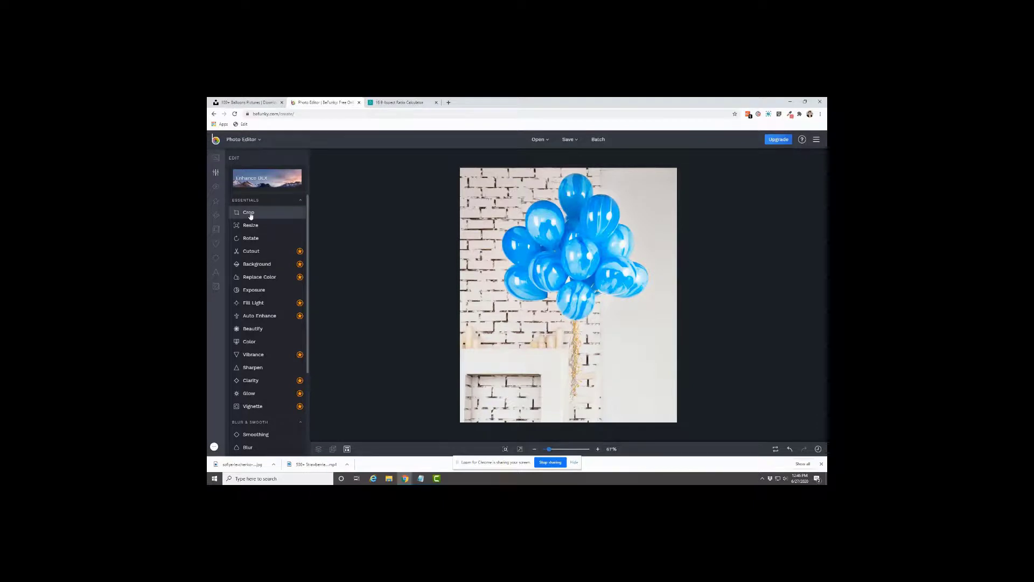
Crop to a 1000 × 563 landscape frame, dragging the crop box down over the balloons
left_click(248, 212)
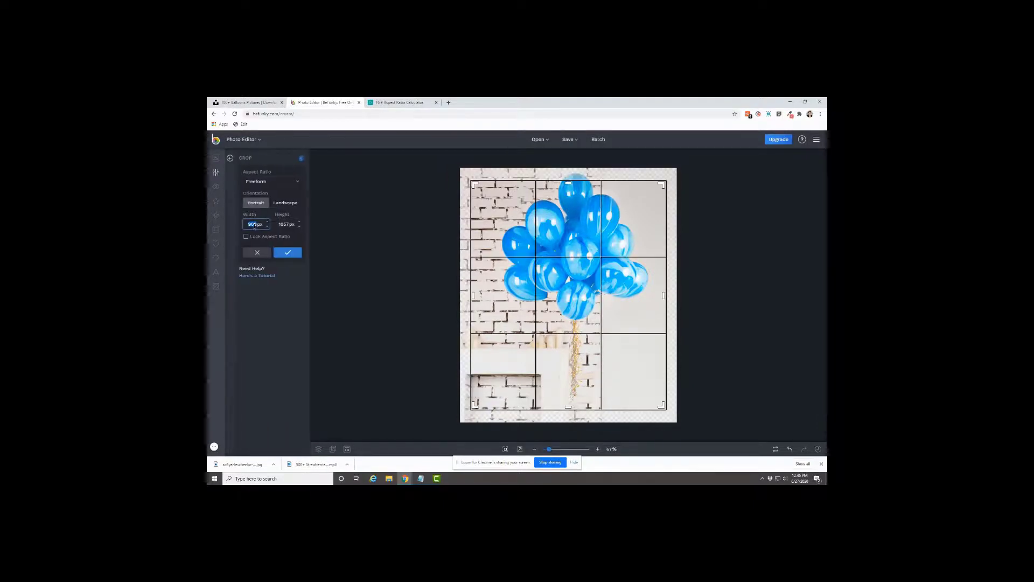
type("1000")
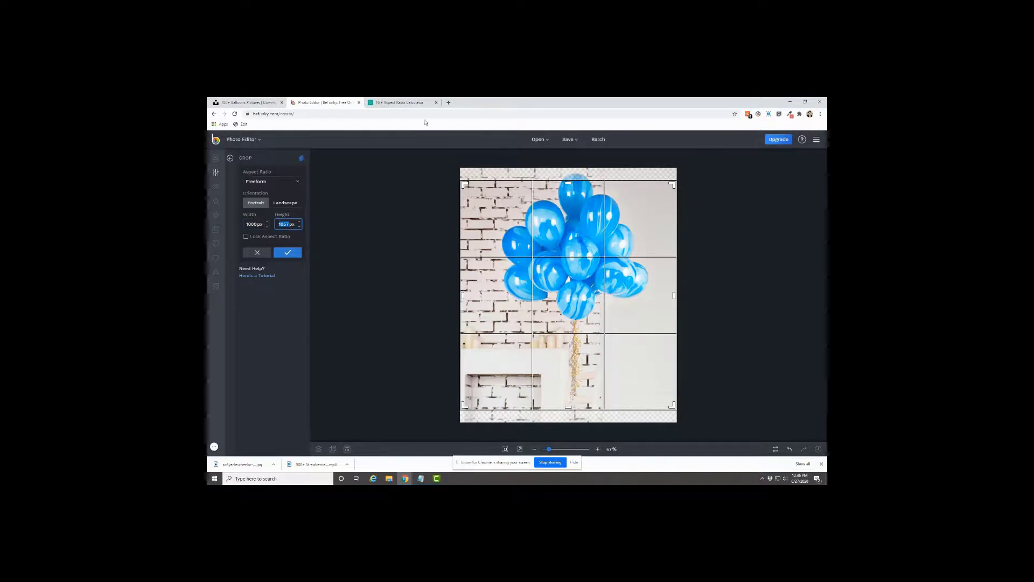
left_click(401, 102)
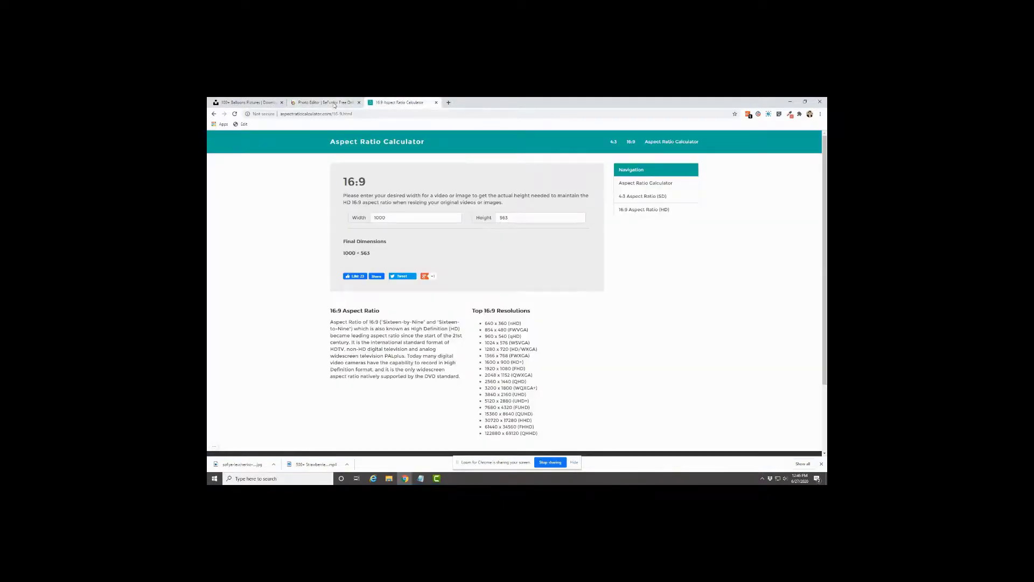
left_click(324, 102)
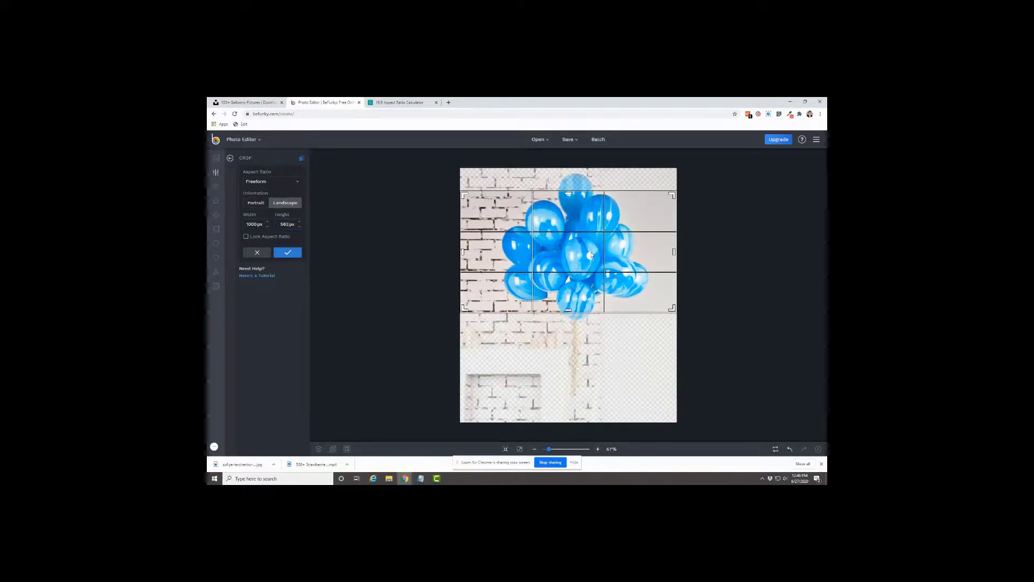
left_click_drag(568, 251, 568, 290)
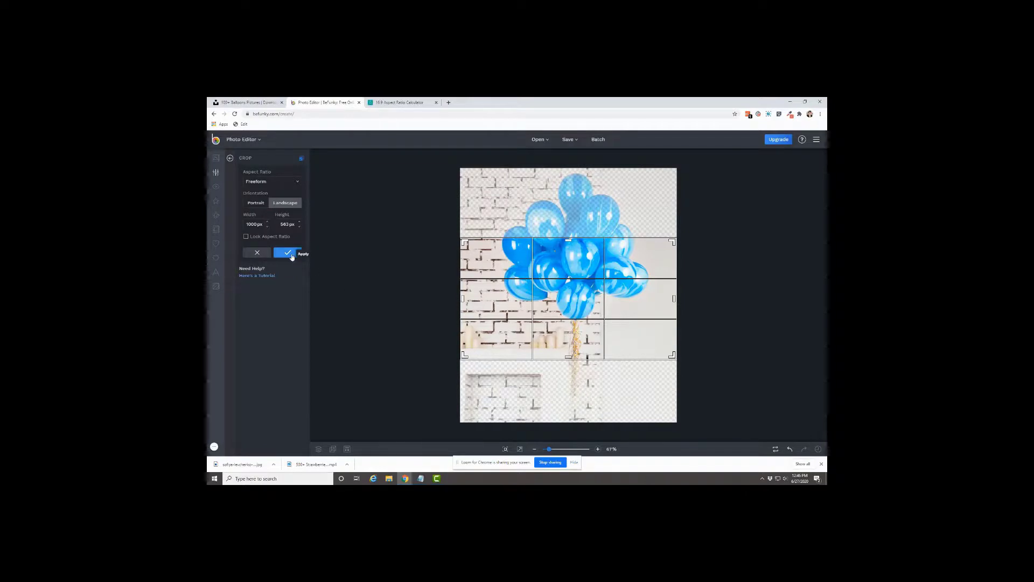
left_click(287, 252)
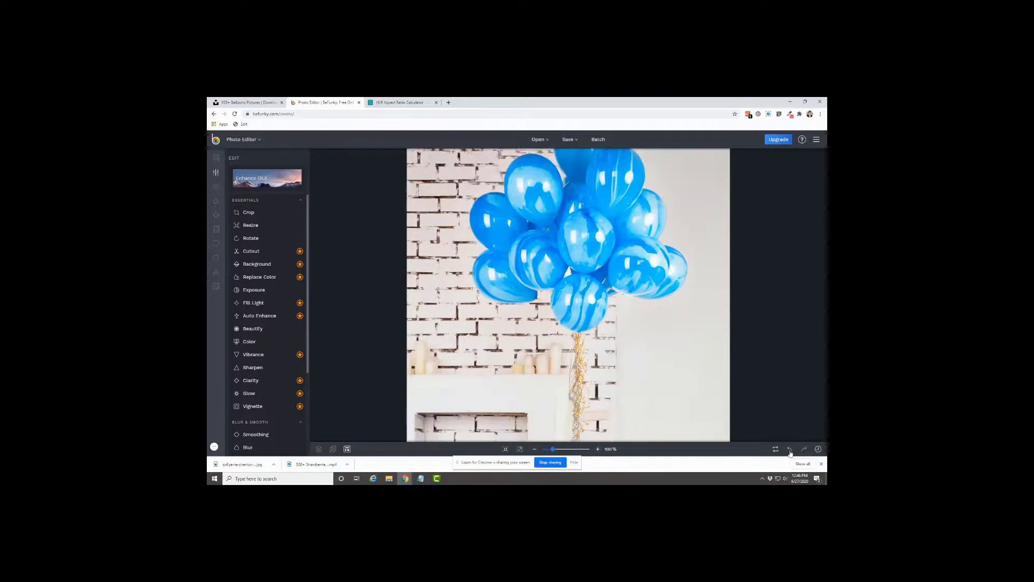
Undo and re-crop to 1000 × 563 landscape with the frame higher, centred on the balloons
left_click(248, 211)
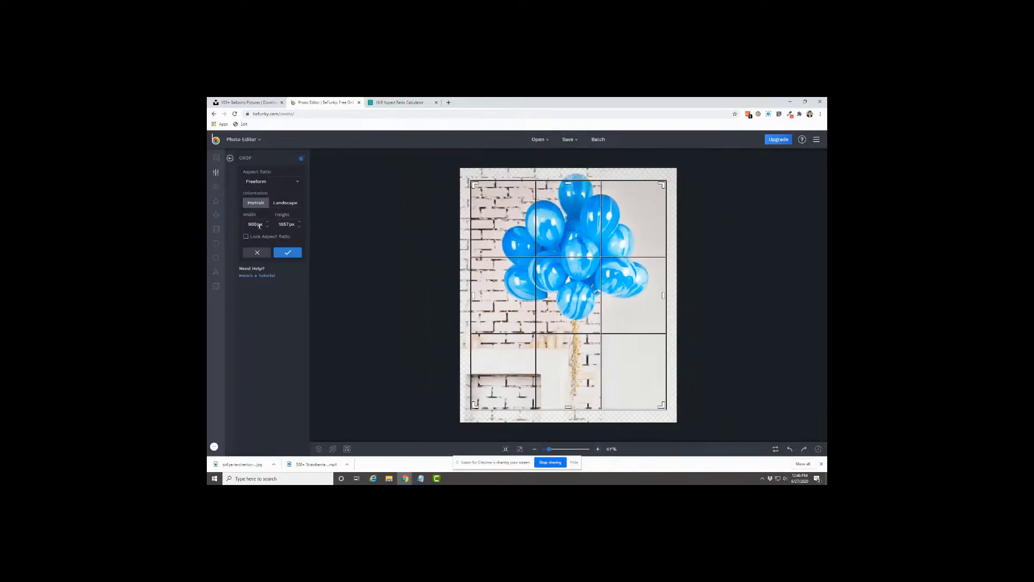
type("1000")
left_click(289, 223)
type("563")
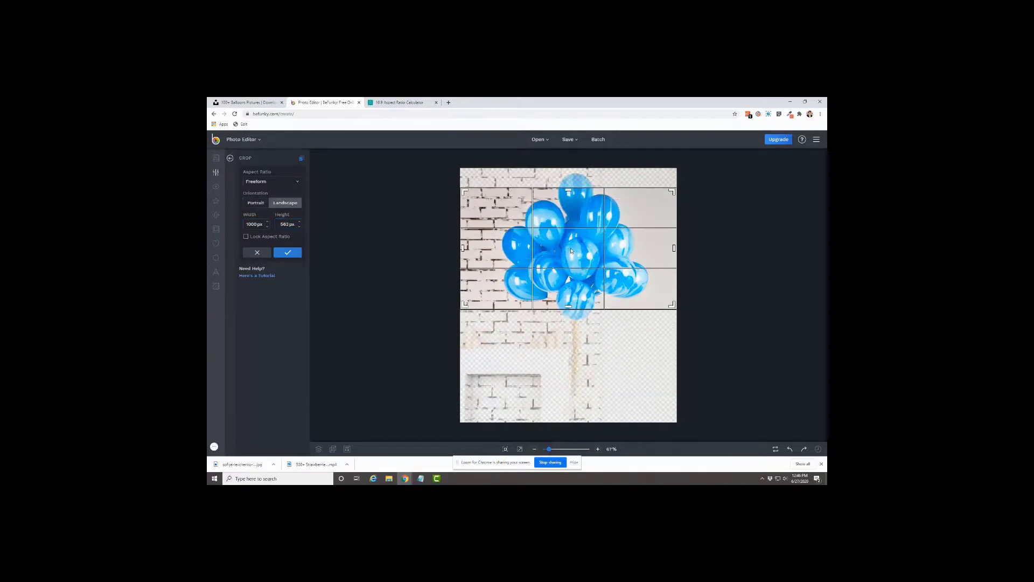
left_click(286, 252)
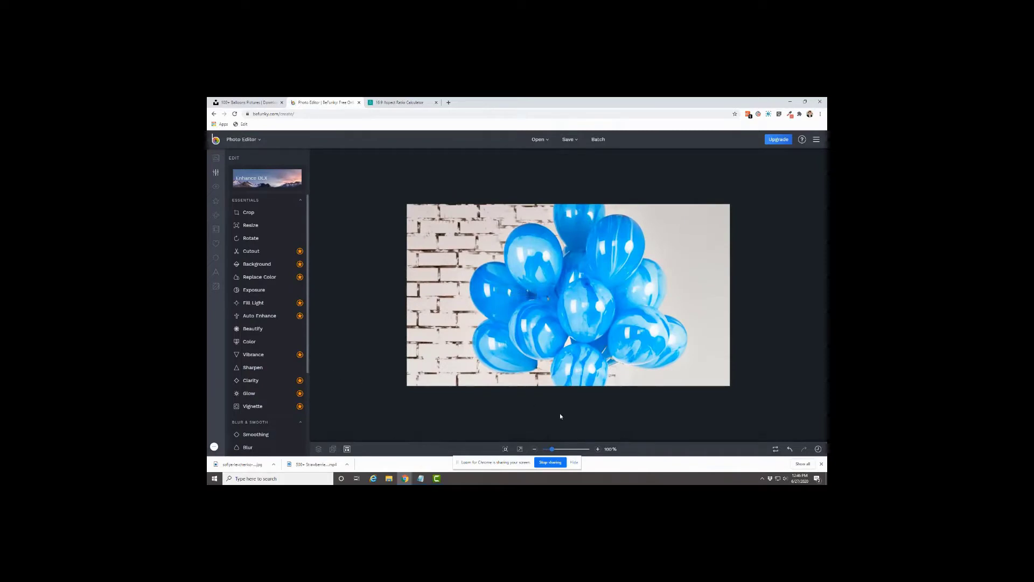
left_click(567, 139)
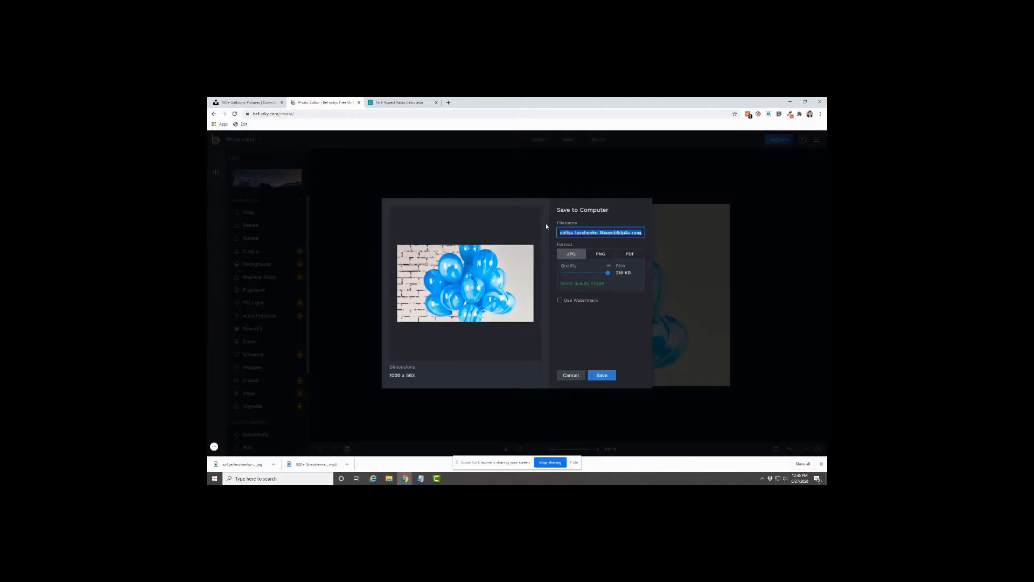
Save the cropped image to the computer as balloons.jpg in JPG format
type("balloons")
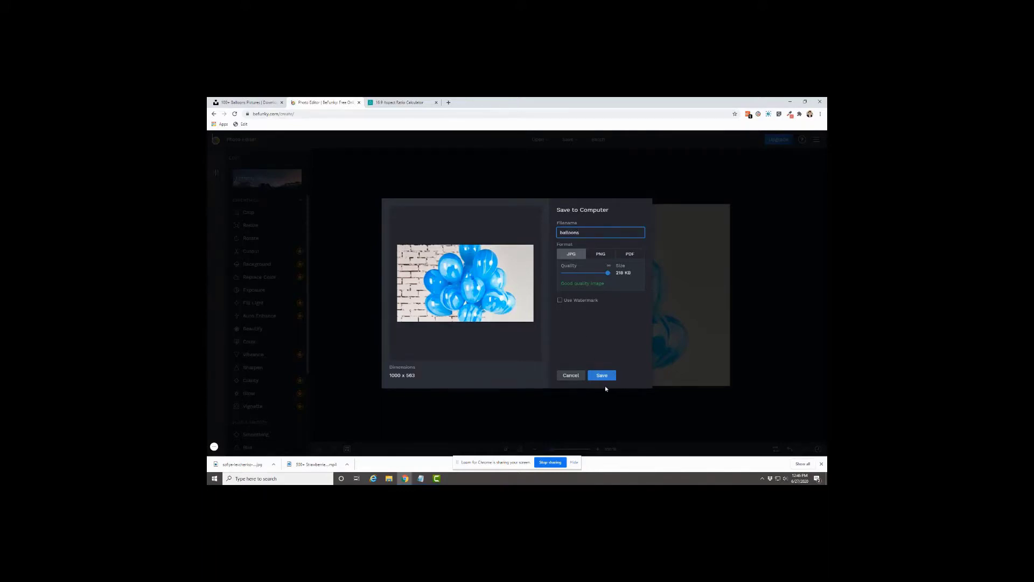
left_click(601, 375)
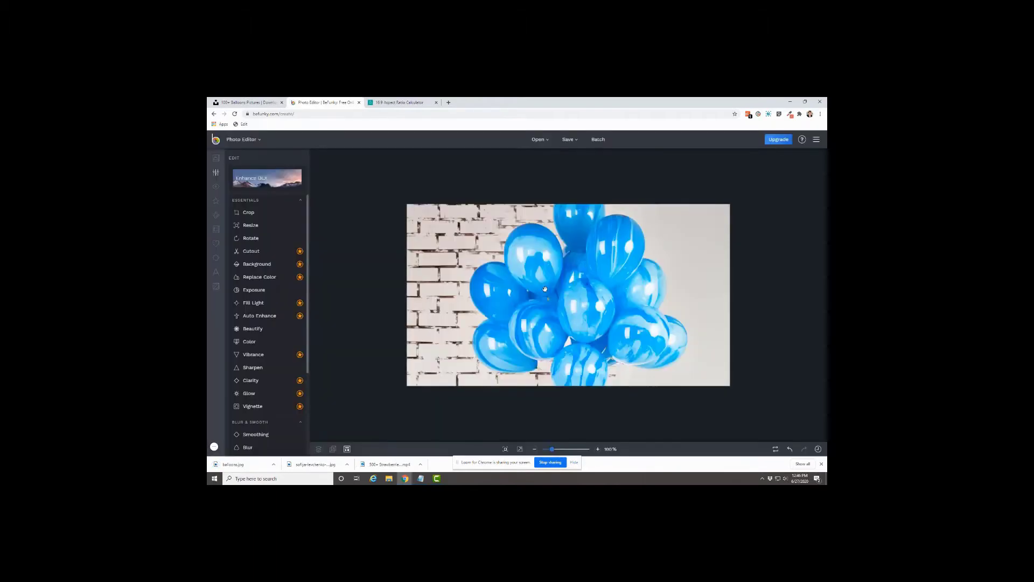
mouse_move(497, 344)
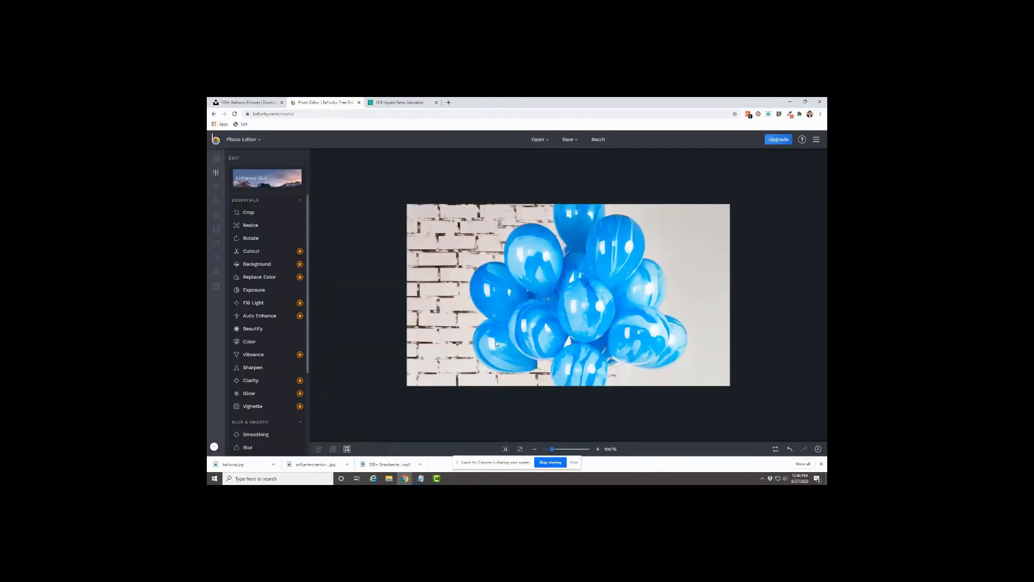
mouse_move(717, 339)
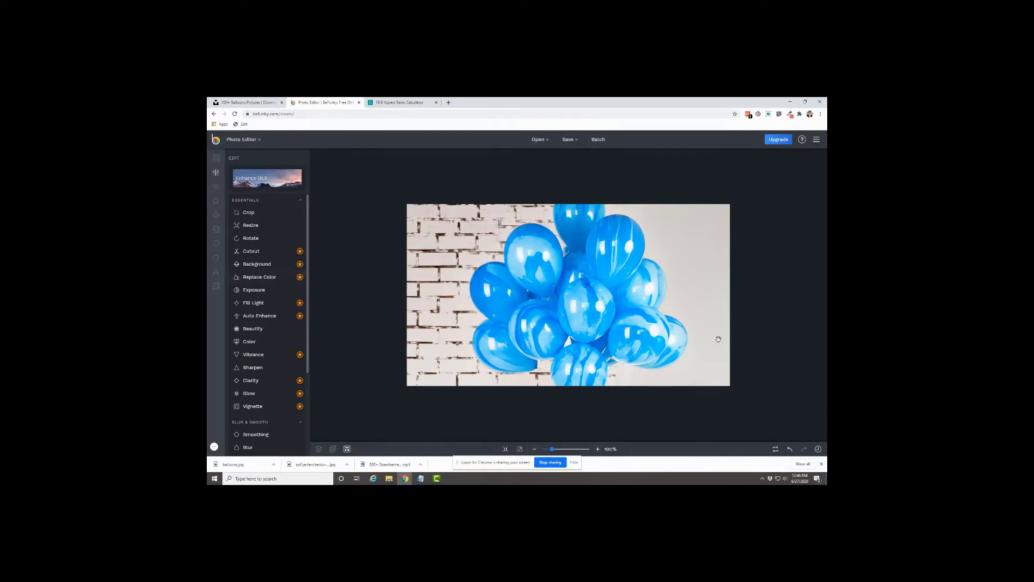
mouse_move(549, 351)
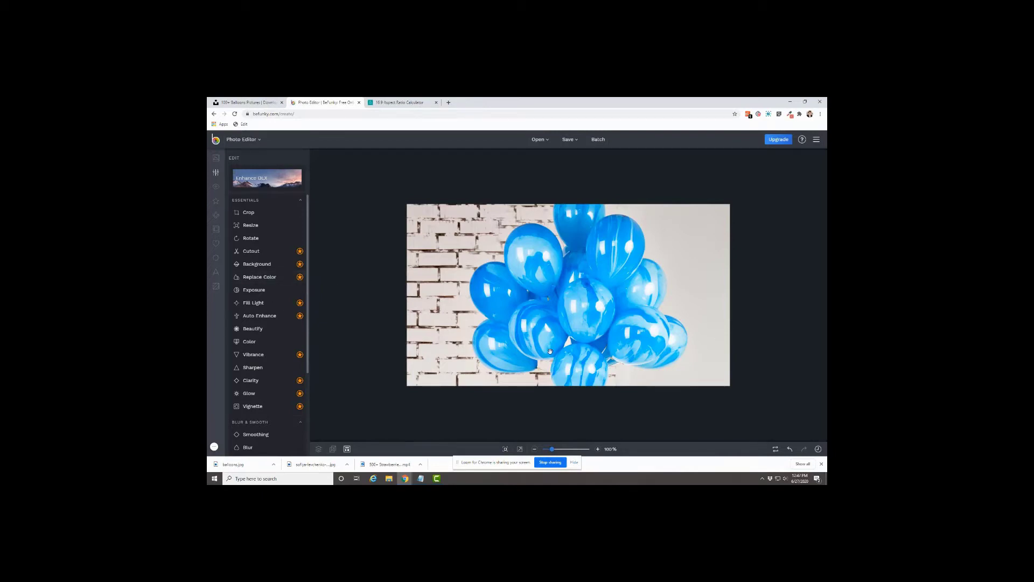